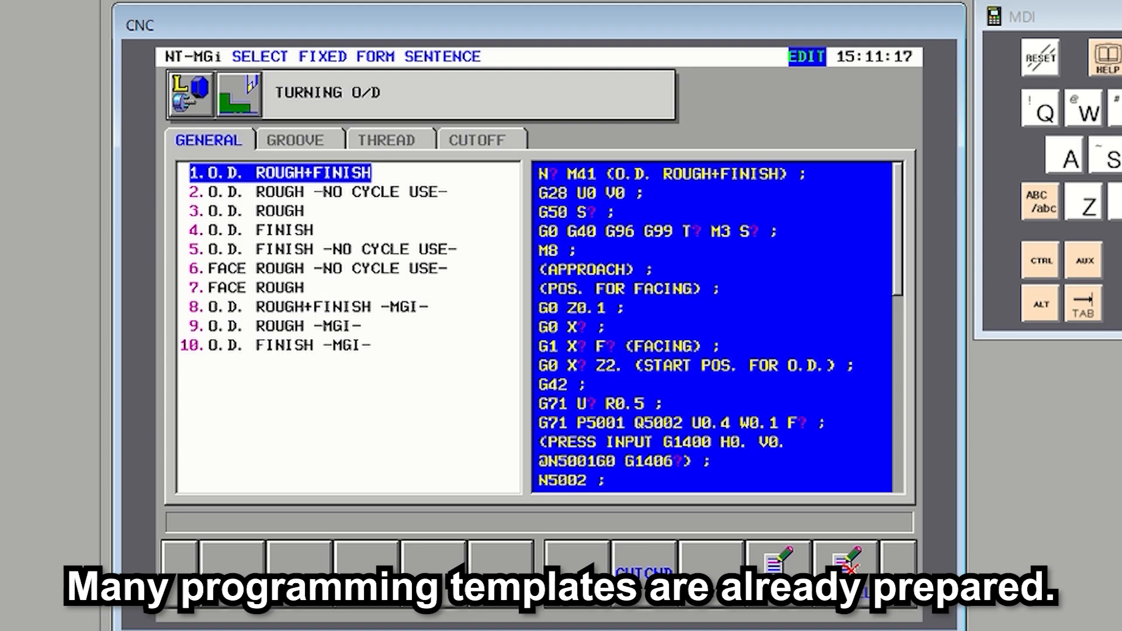
- Browse the GENERAL fixed-form sentence list, then show the GROOVE templates
click(296, 139)
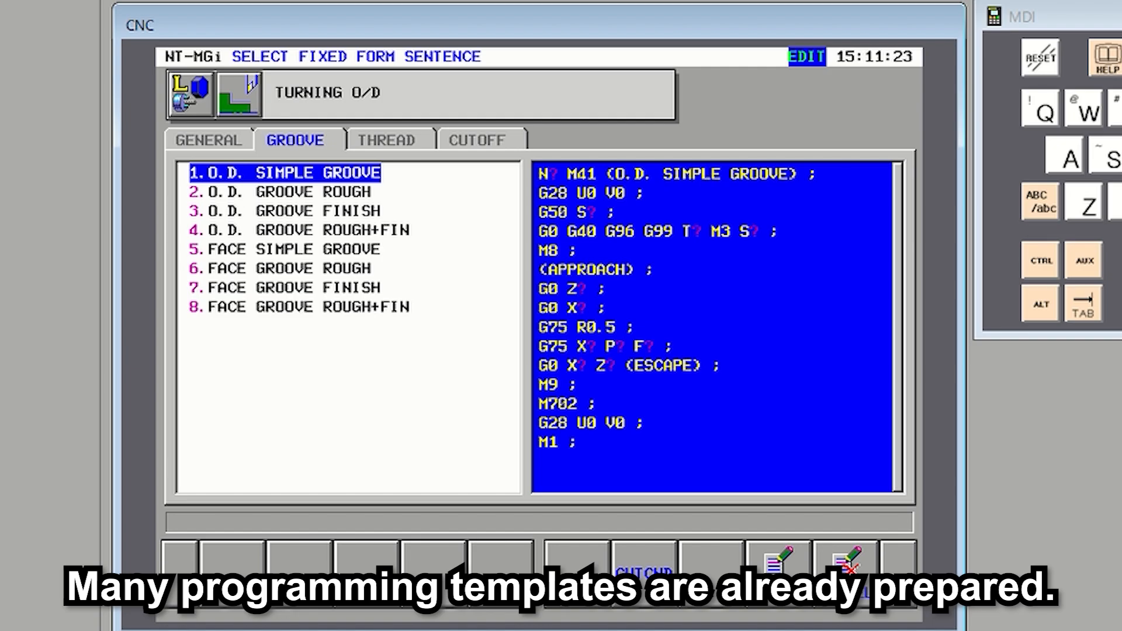
click(385, 140)
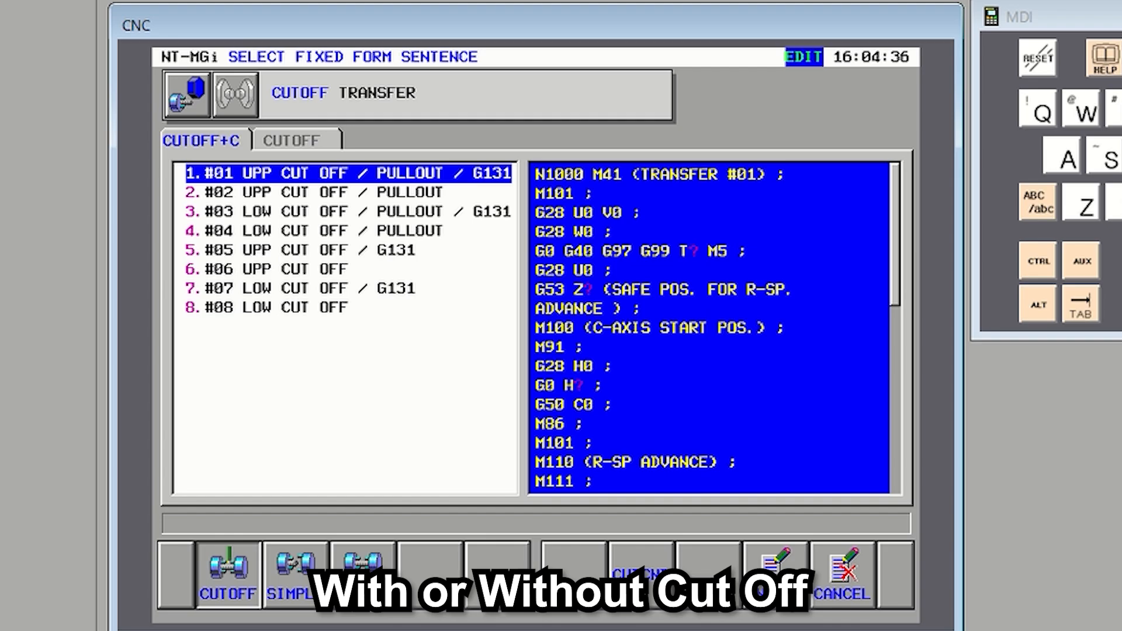
- Show the CUTOFF+C list of cut-off transfer fixed-form sentences
click(291, 140)
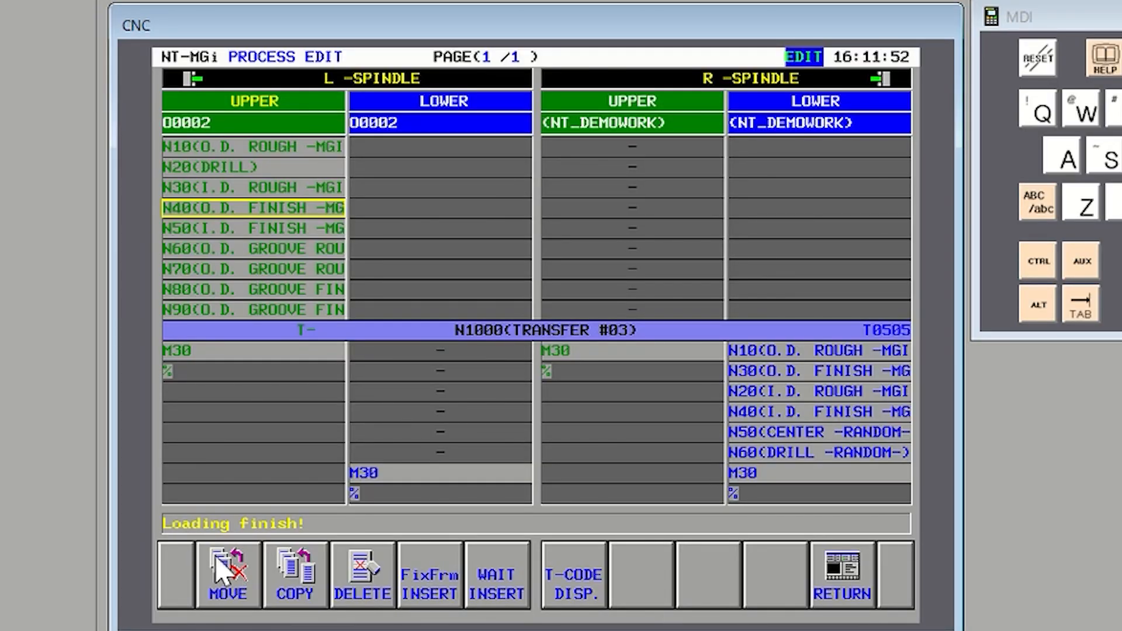
- Move the O.D. finish process to the chosen row in R-Spindle Upper
click(227, 575)
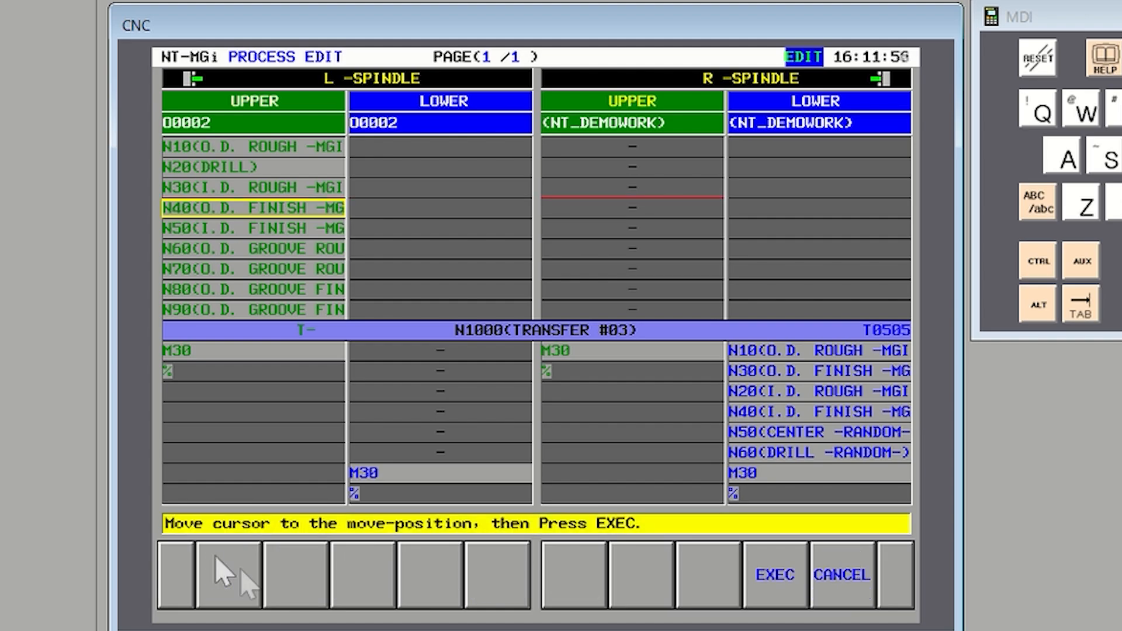
click(774, 575)
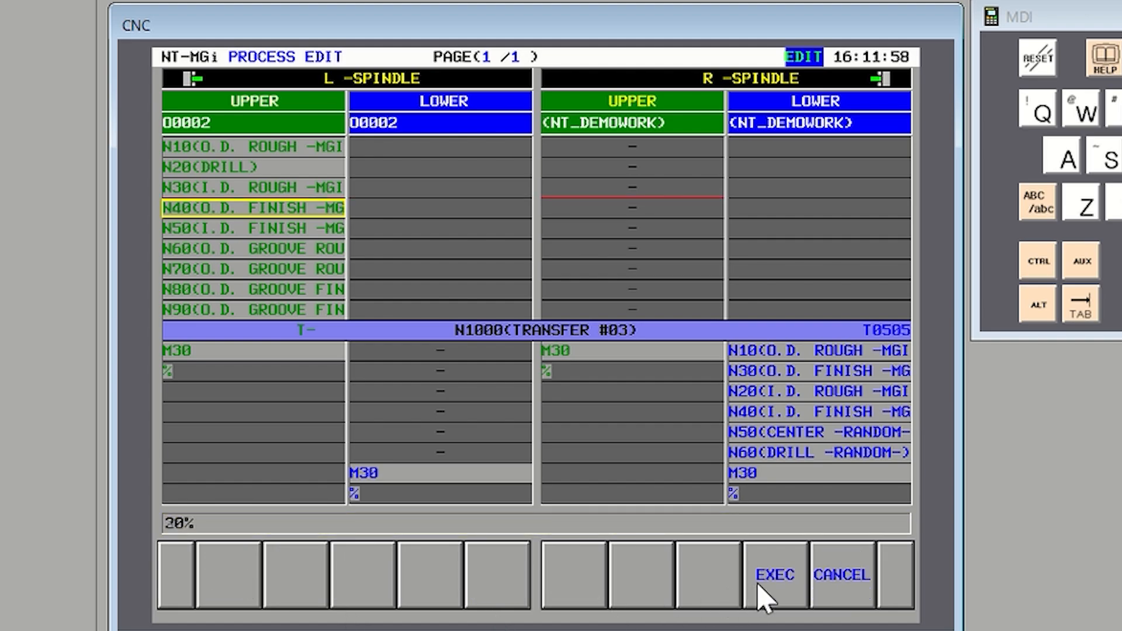
click(774, 574)
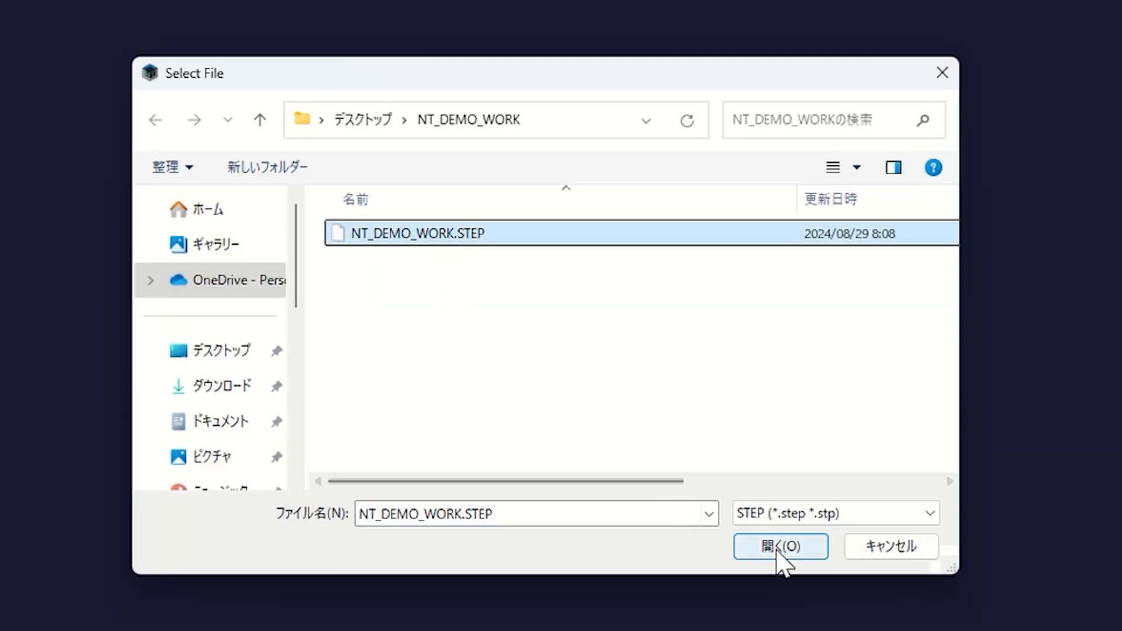
- Open NT_DEMO_WORK.STEP from the Select File dialog
click(780, 546)
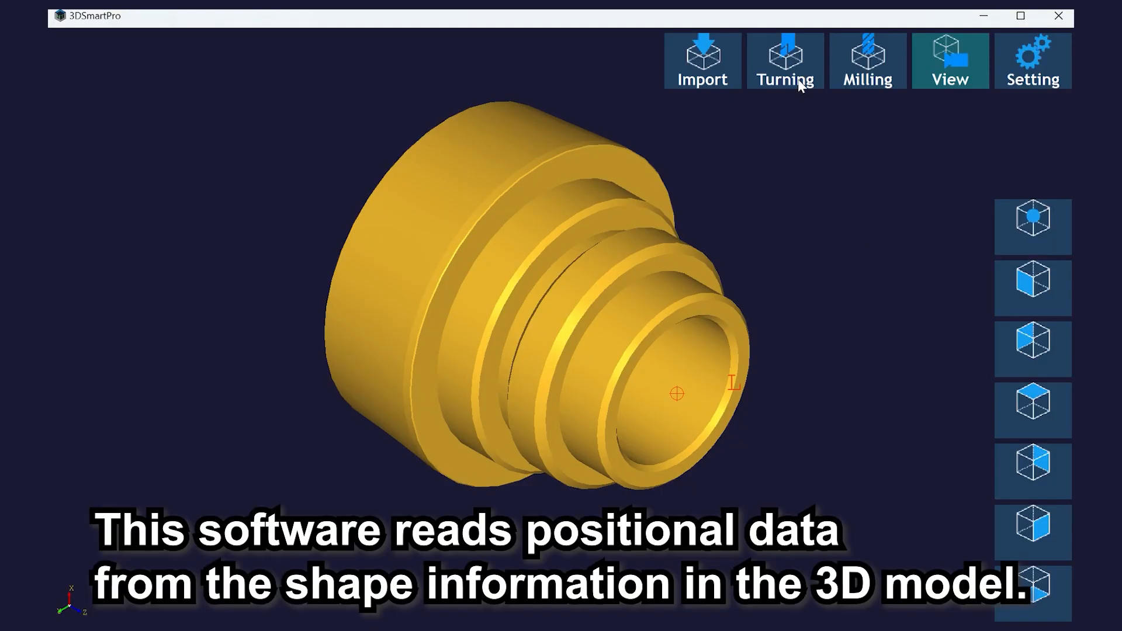
- Start the Turning workflow for the loaded stepped cylindrical part
click(785, 60)
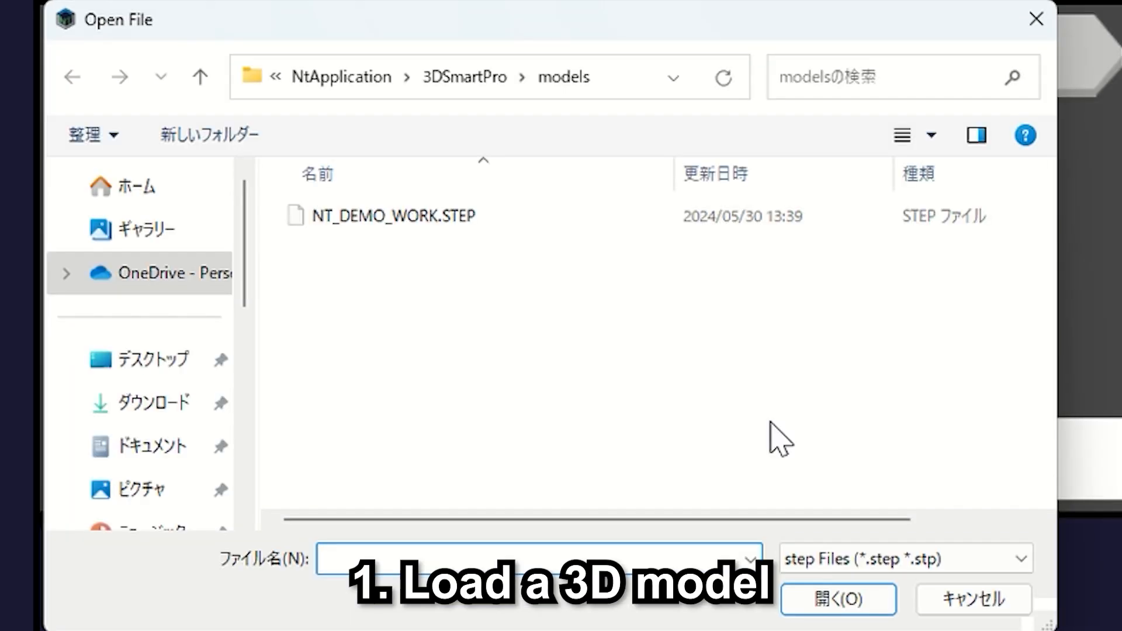
- Load NT_DEMO_WORK.STEP and set the left chuck sticking length to 45.0
click(392, 216)
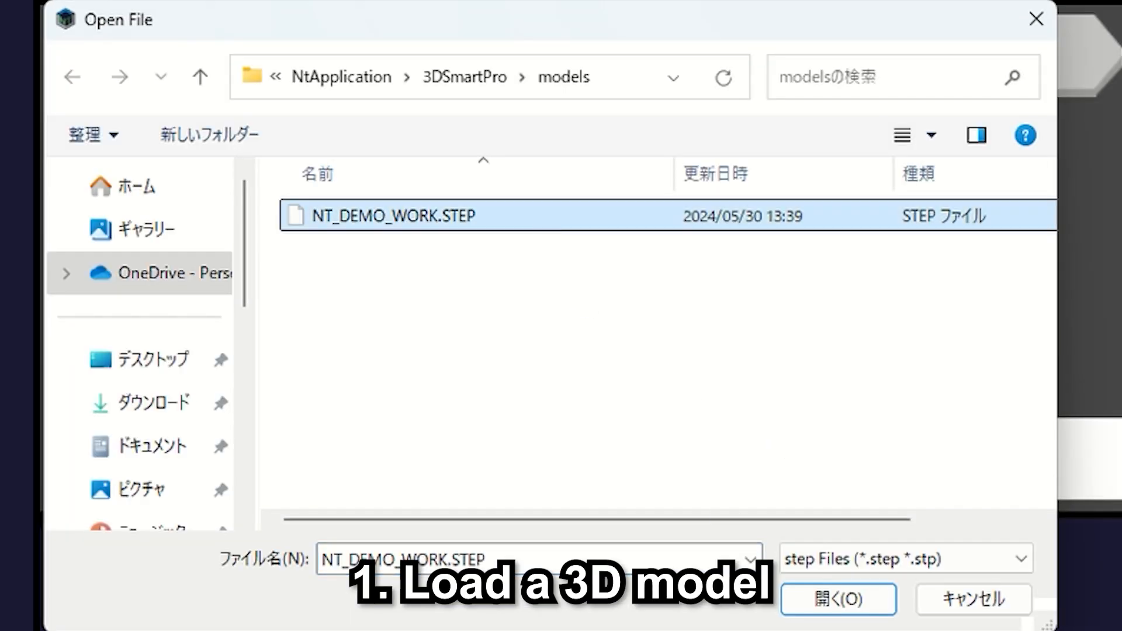
click(837, 599)
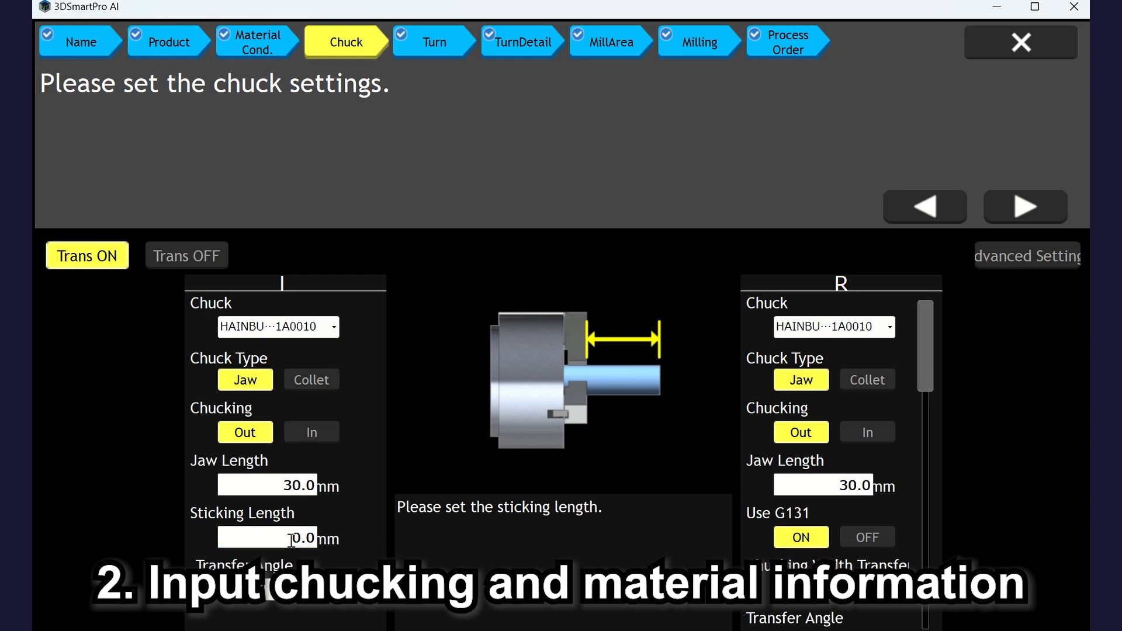
triple_click(267, 538)
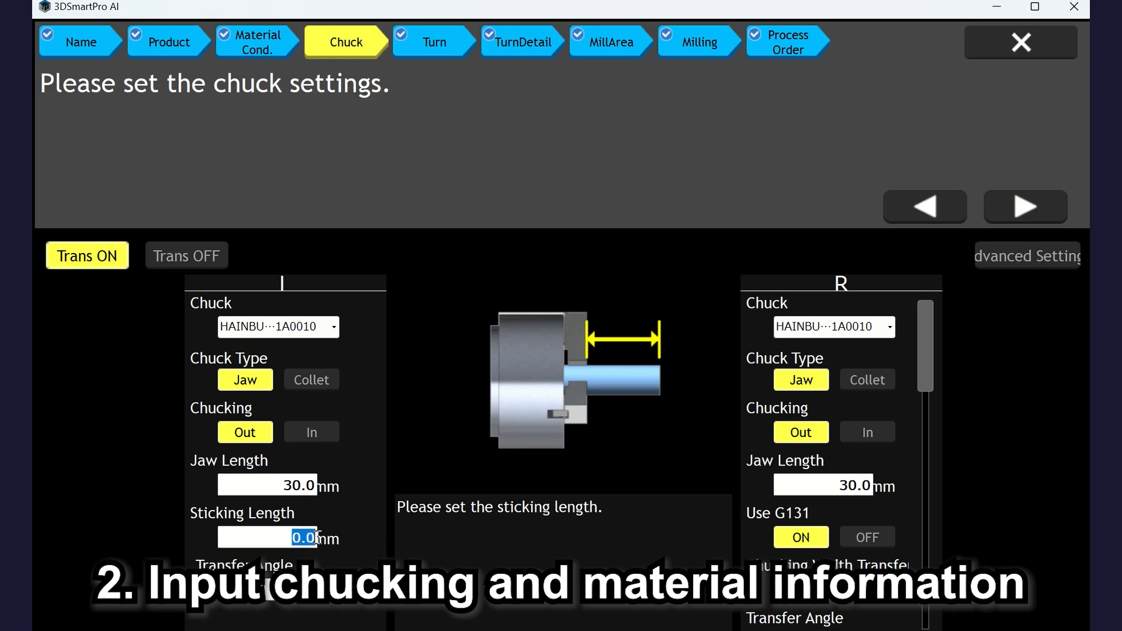
text(45.0)
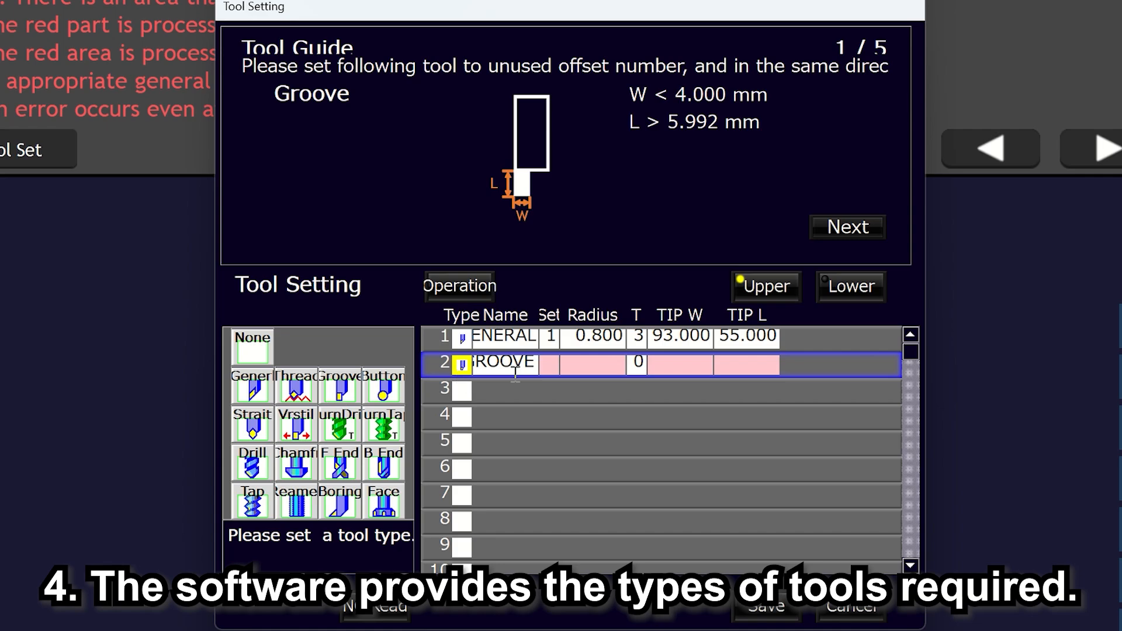
- Set the GROOVE tool radius to 0.400 and virtual cutting direction to 3
click(340, 386)
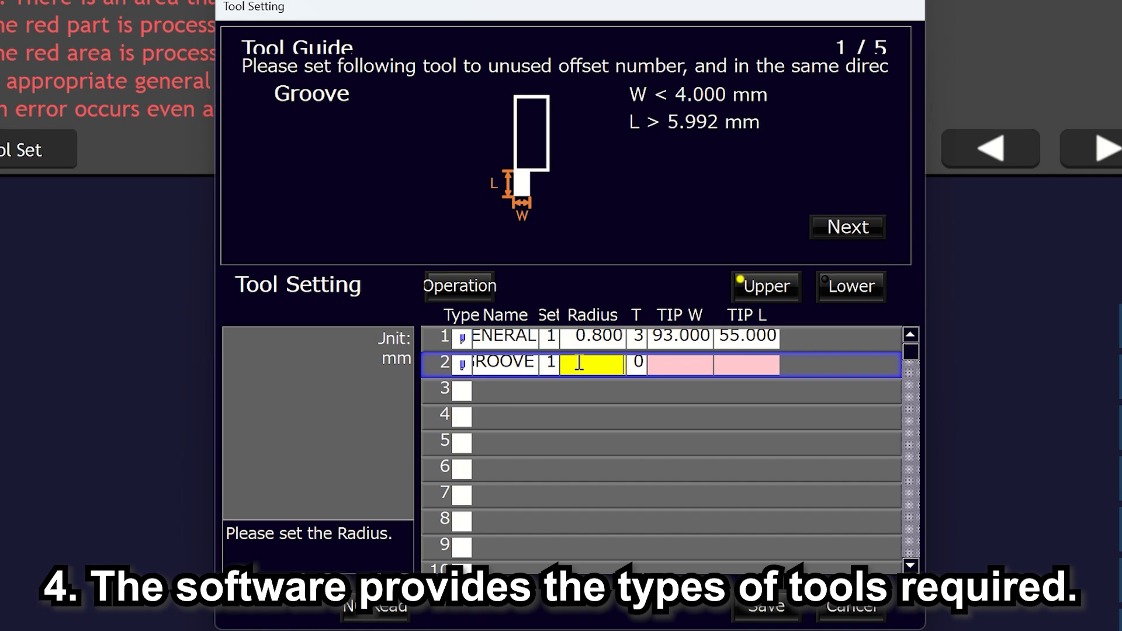
text(0.400)
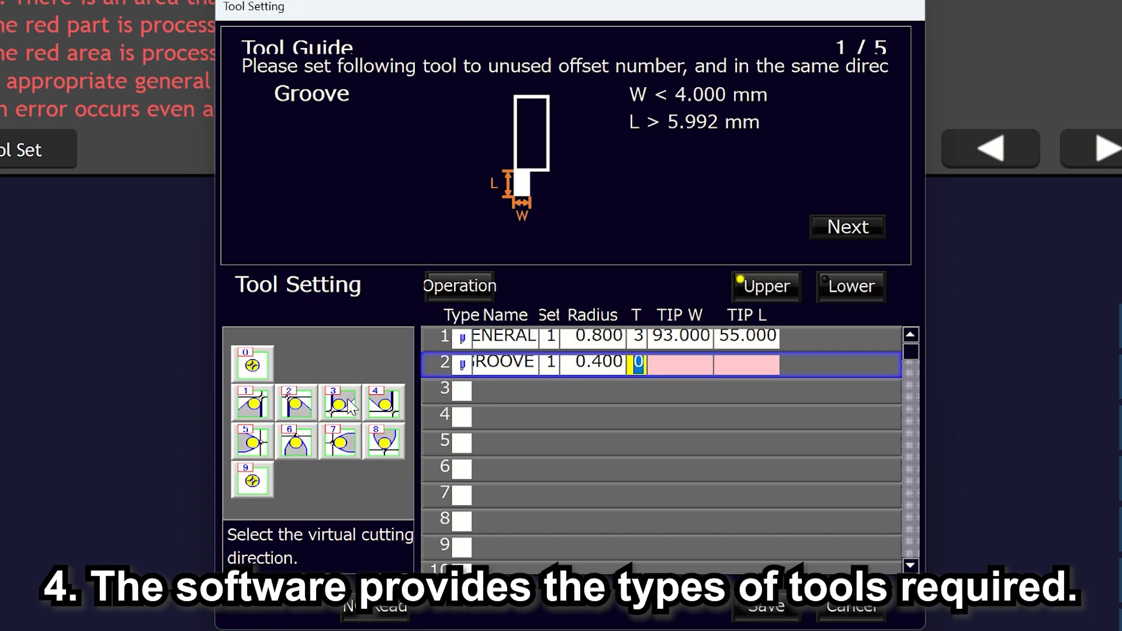
click(339, 402)
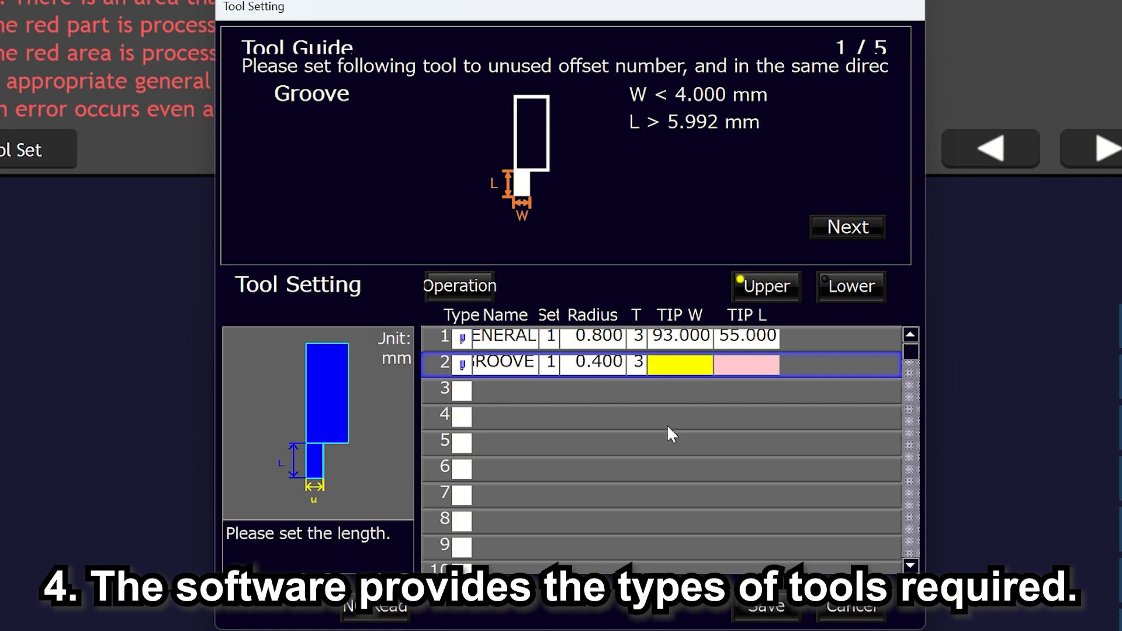
text(3)
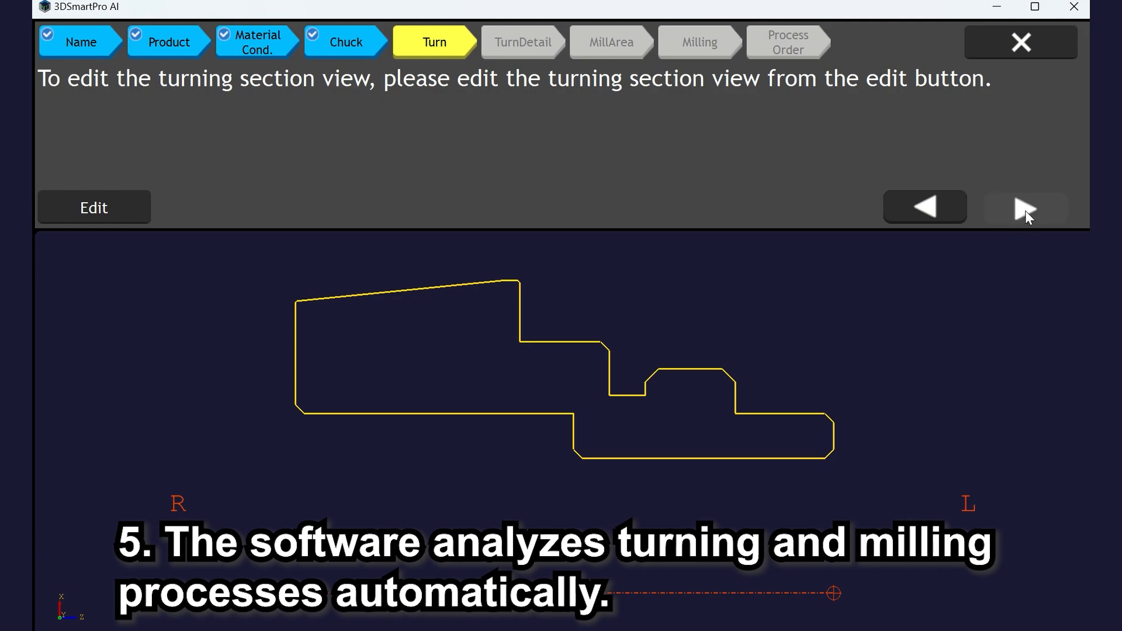
- Advance past the setup steps to open Processing Order Selection
click(1024, 207)
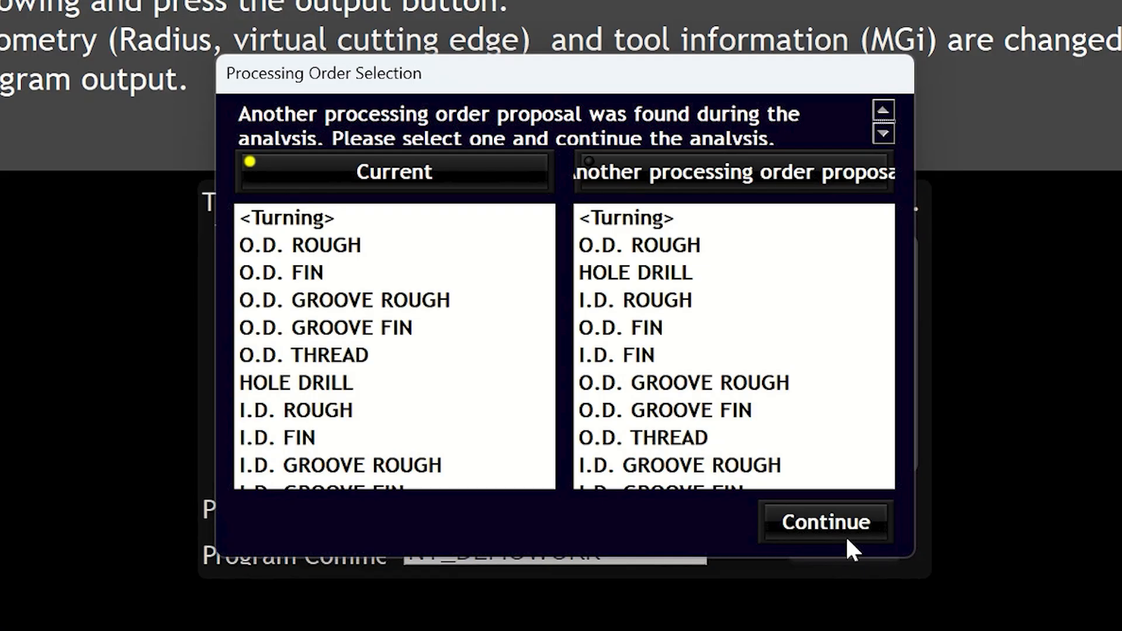
- Keep the Current processing order and continue to generate program O0100
click(731, 172)
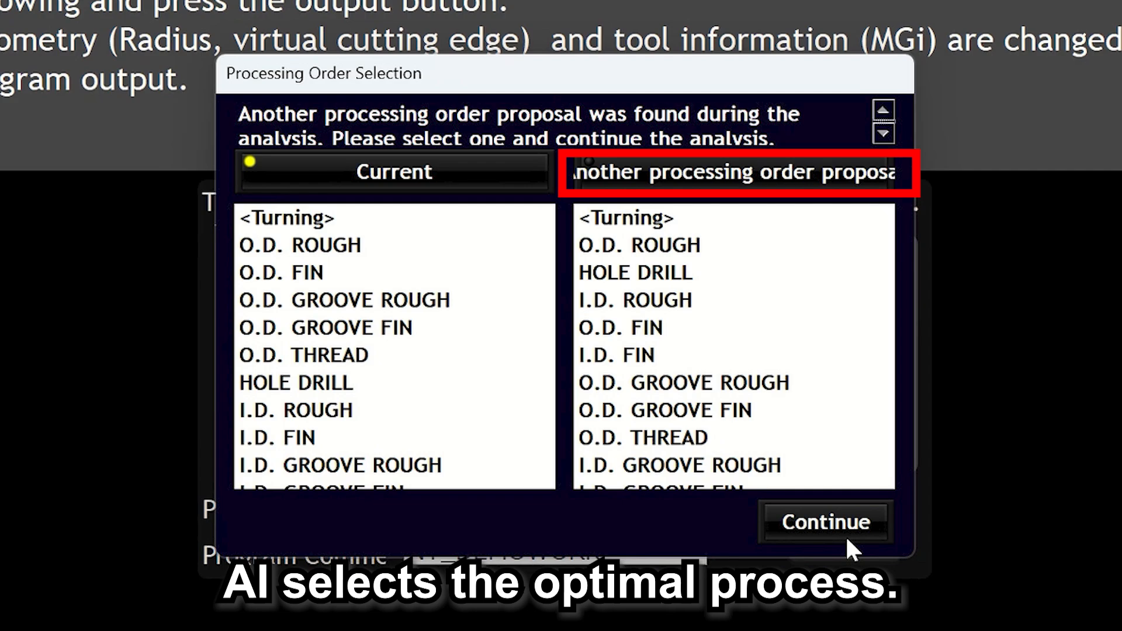
click(823, 521)
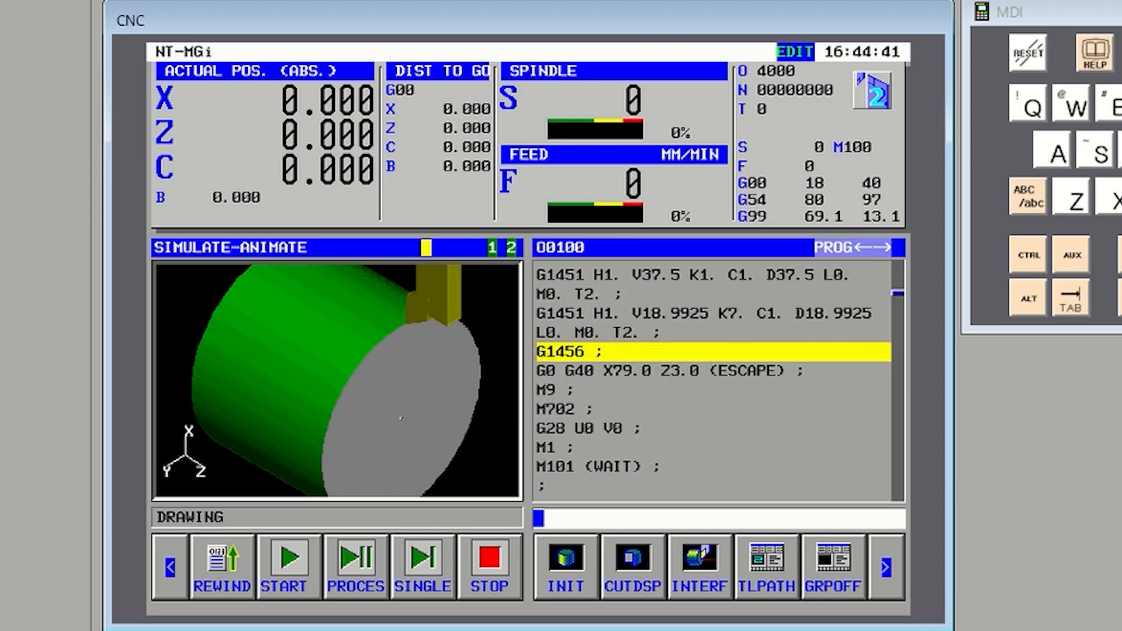